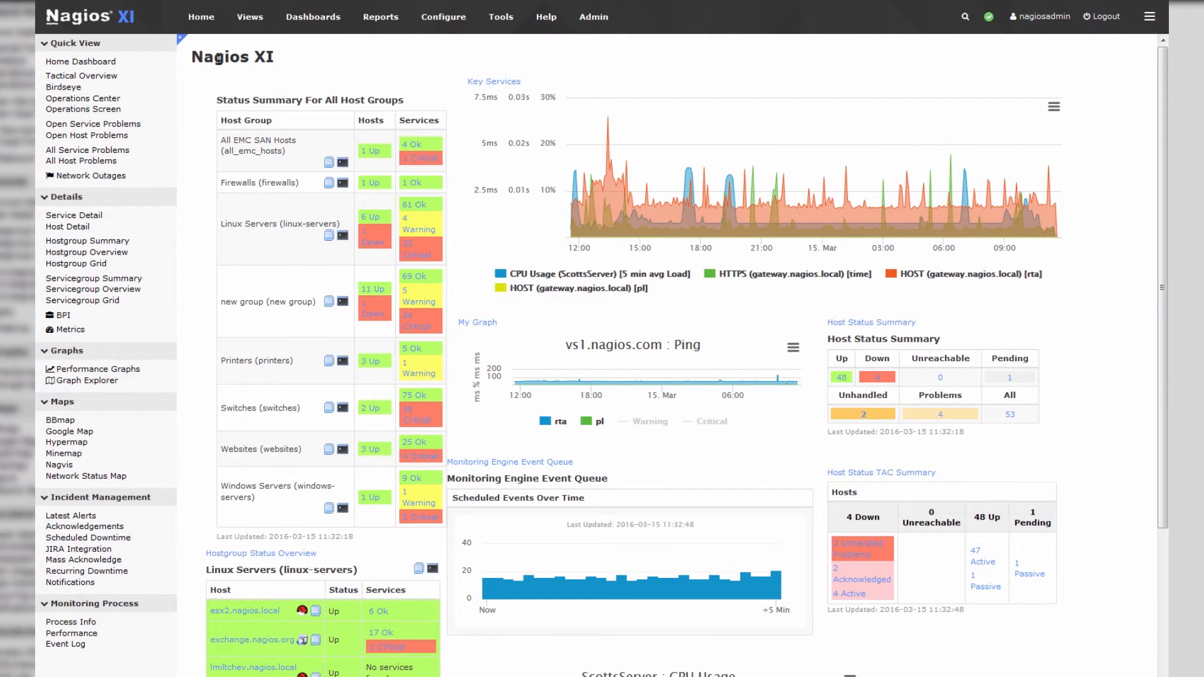
mouse_move(208, 66)
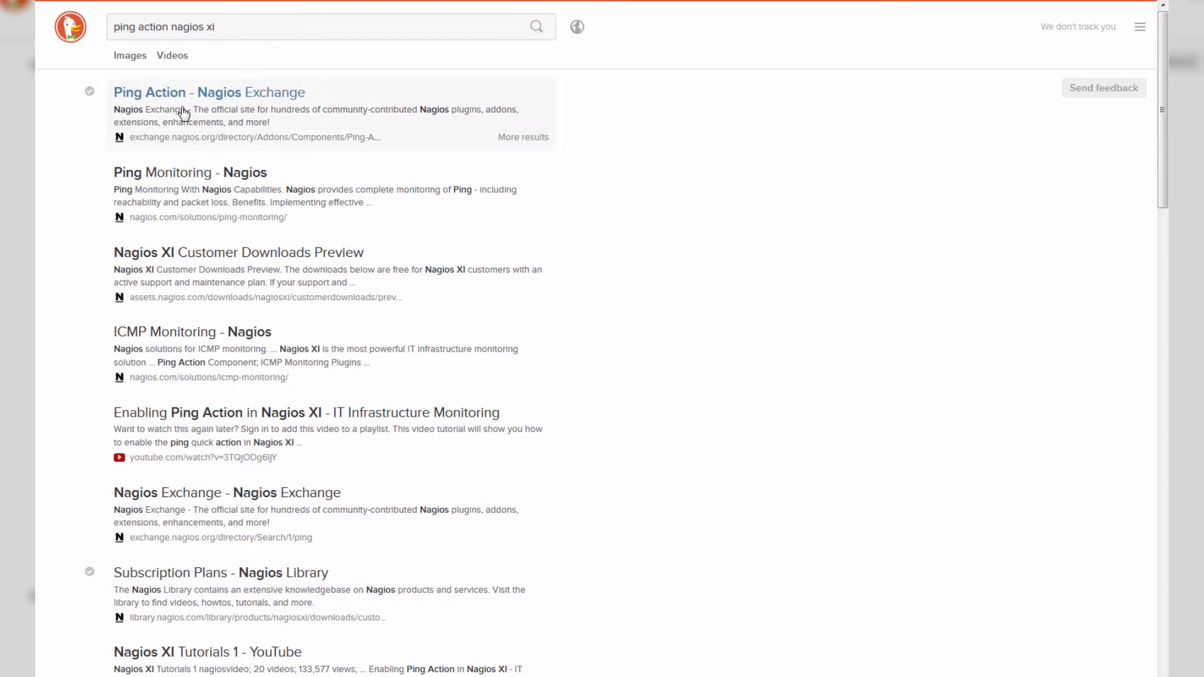
click(266, 29)
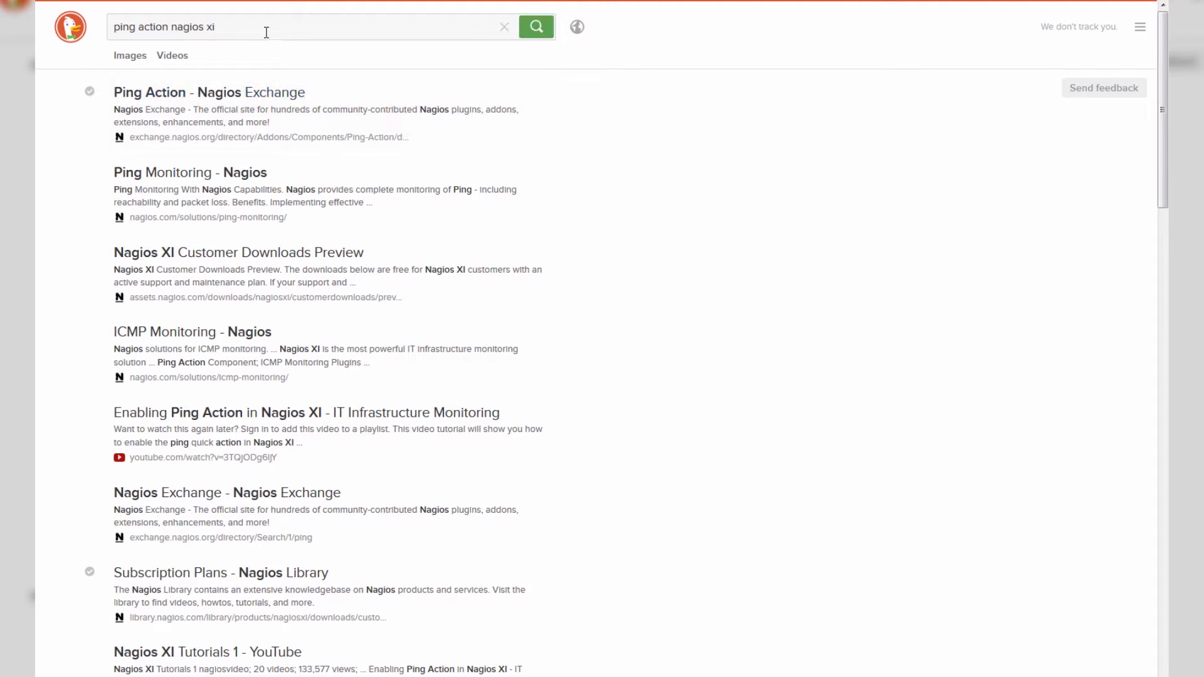
triple_click(165, 28)
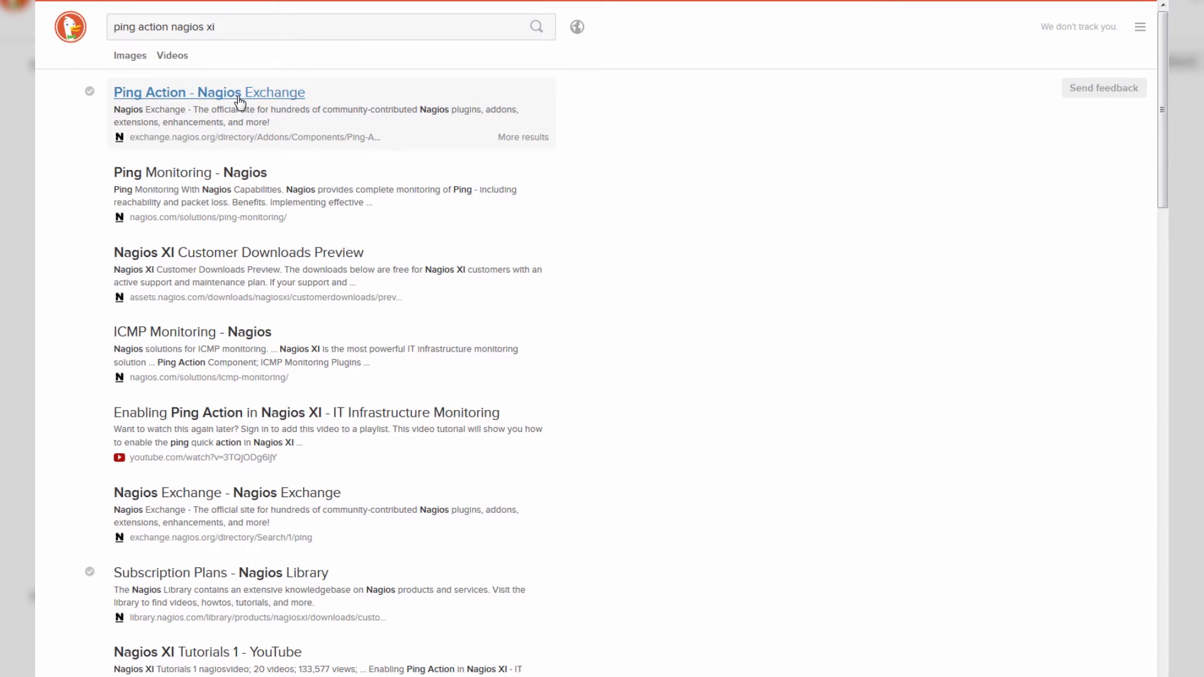
- Open the Ping Action Exchange page, highlight its description, and view the full-size screenshot
click(211, 92)
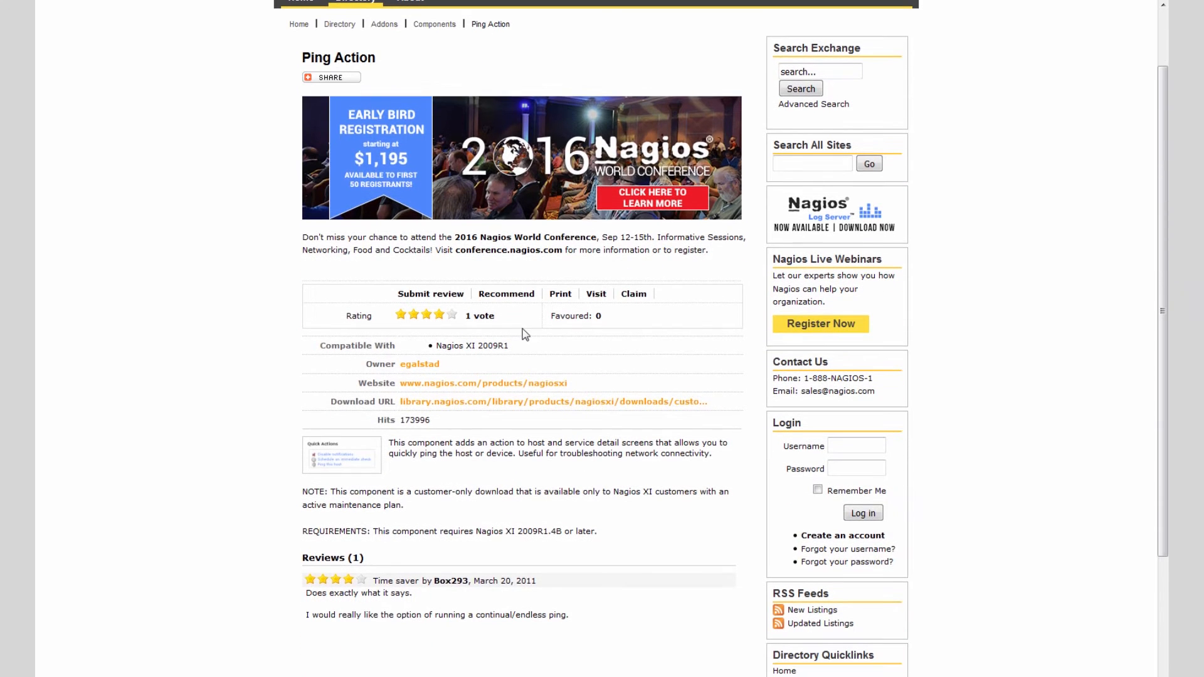
mouse_move(542, 407)
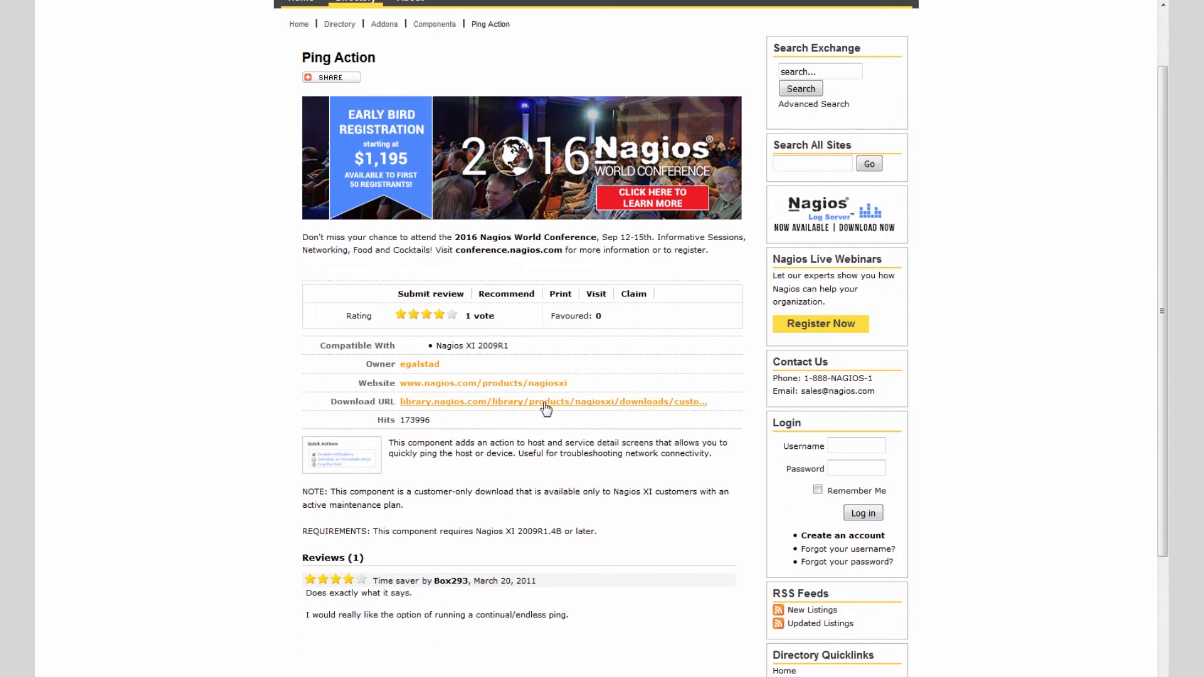
drag(410, 442, 435, 453)
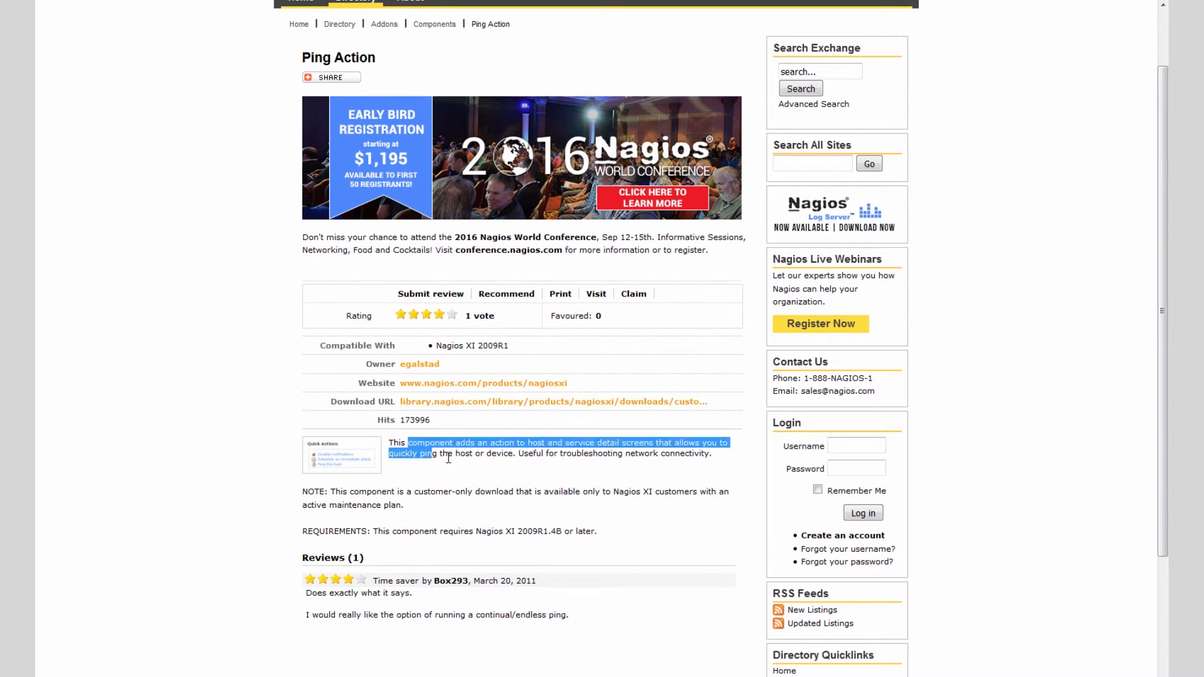
click(549, 446)
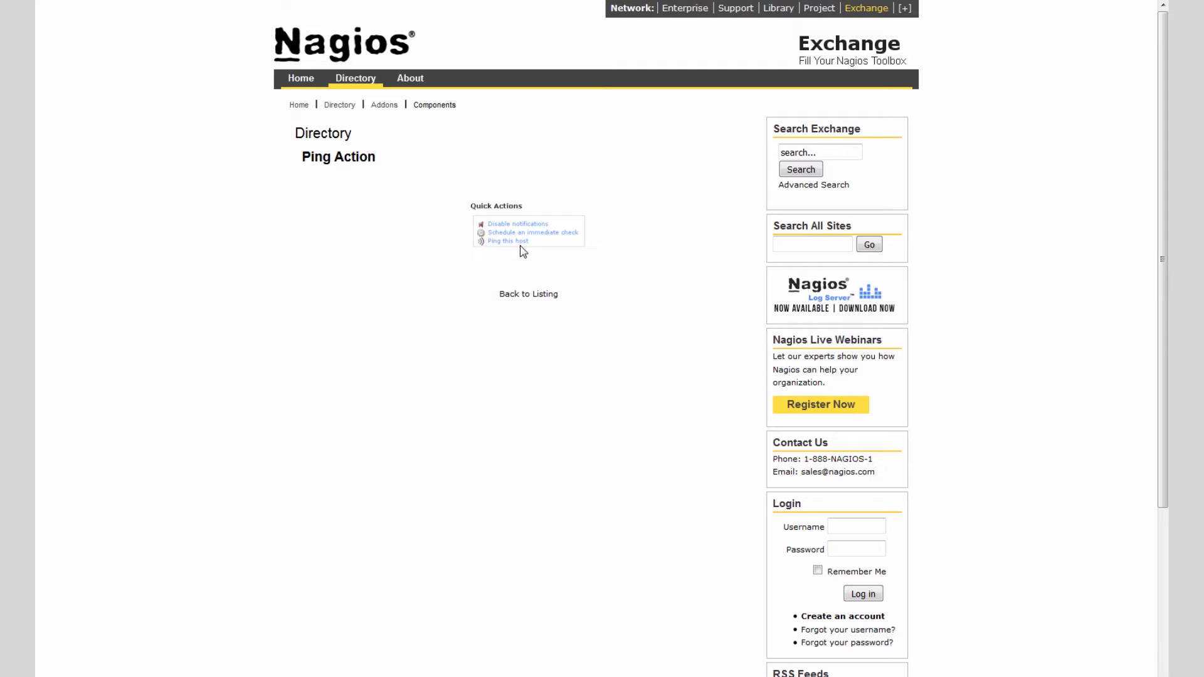
mouse_move(482, 214)
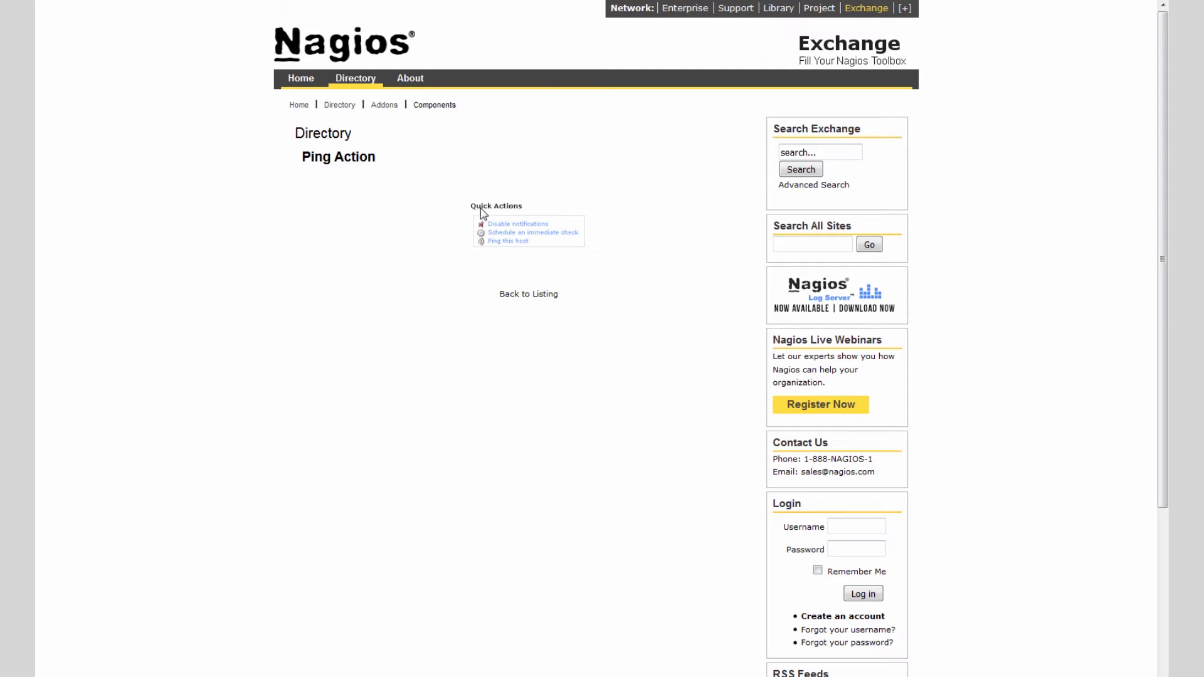
mouse_move(527, 254)
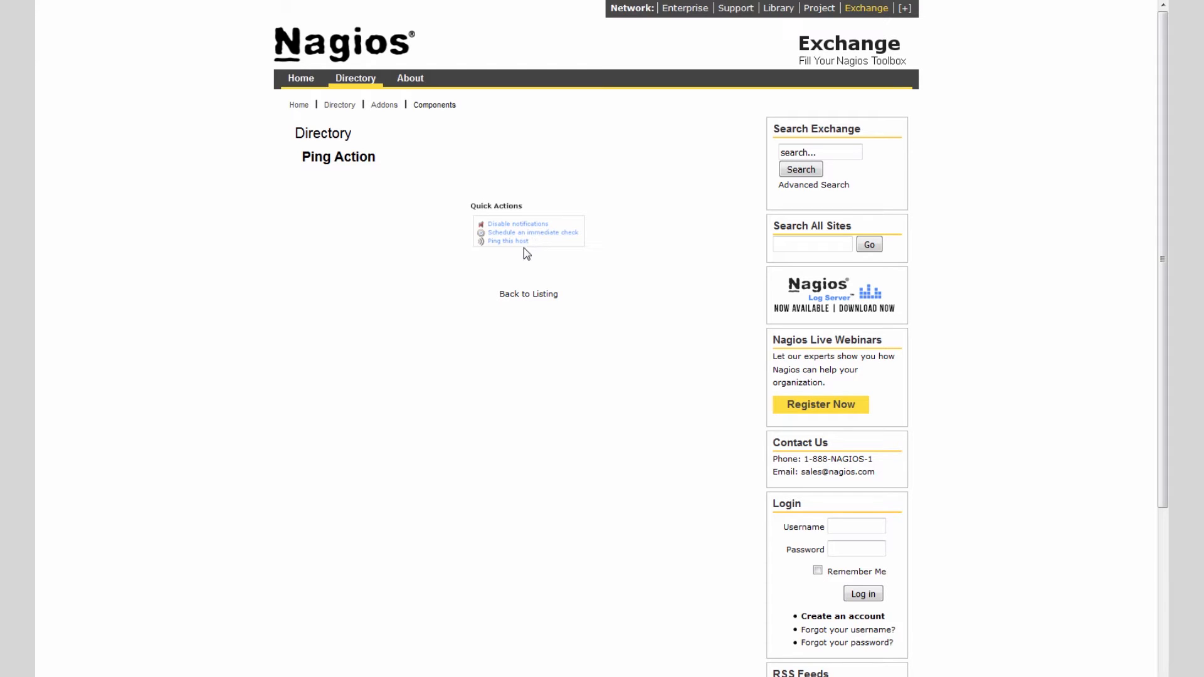
mouse_move(533, 258)
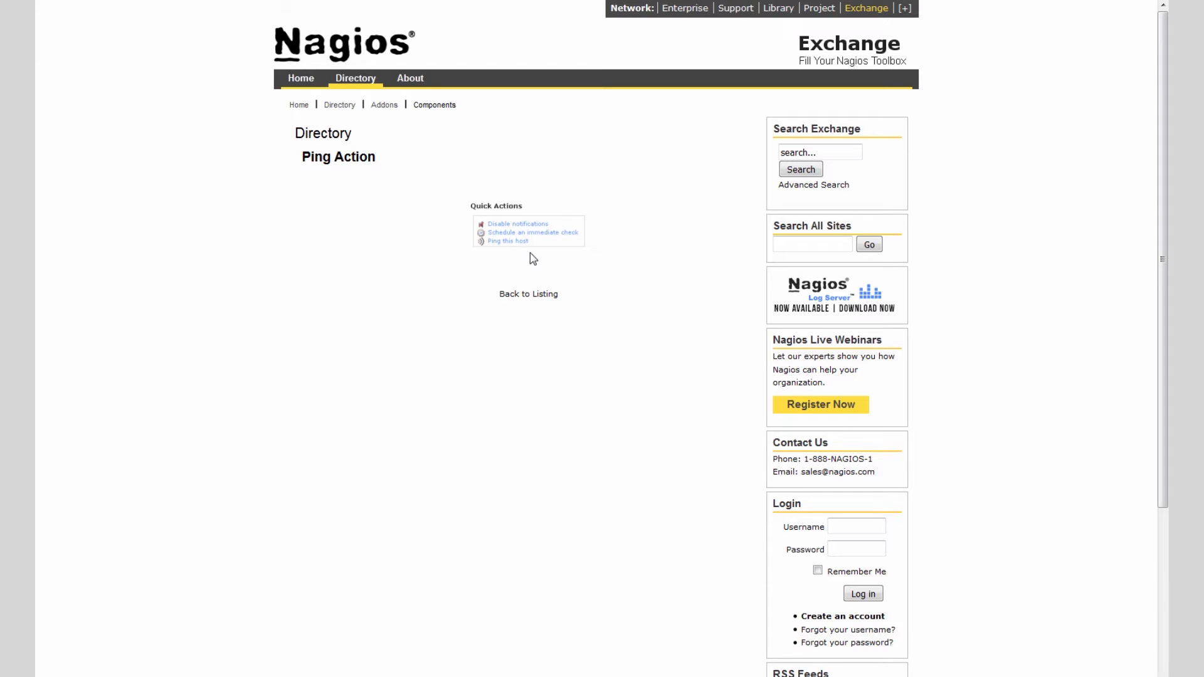
mouse_move(538, 252)
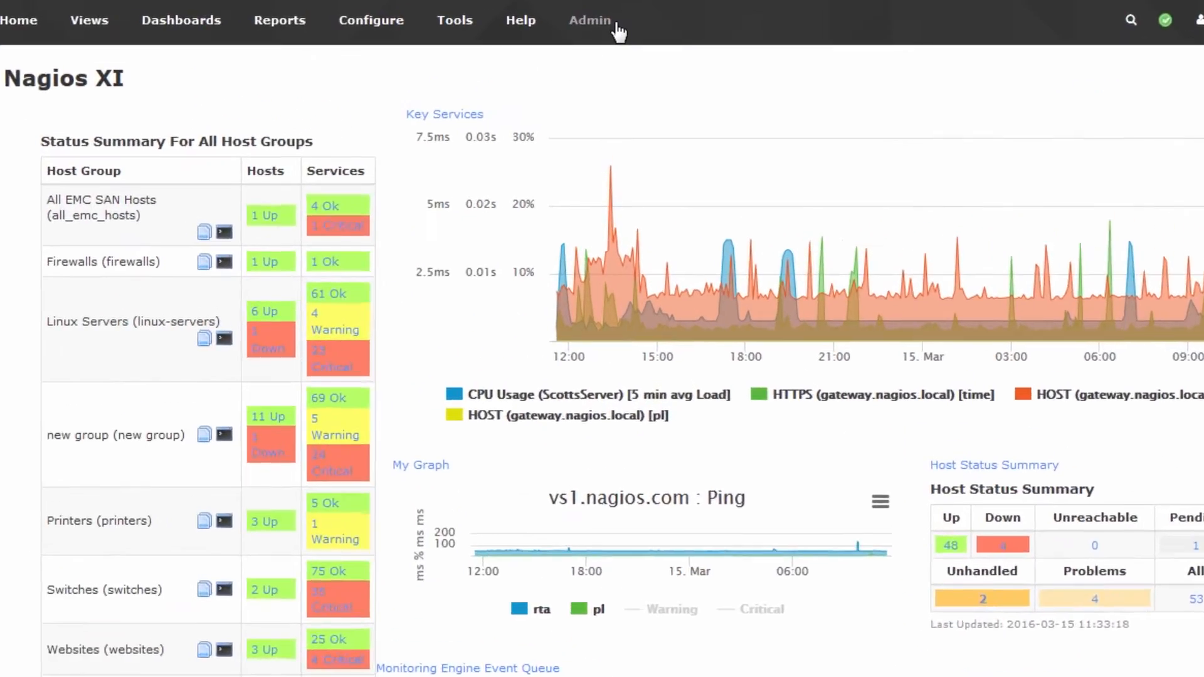
- Under Admin > Manage Components, select pingaction.zip from Downloads as the upload file
click(590, 19)
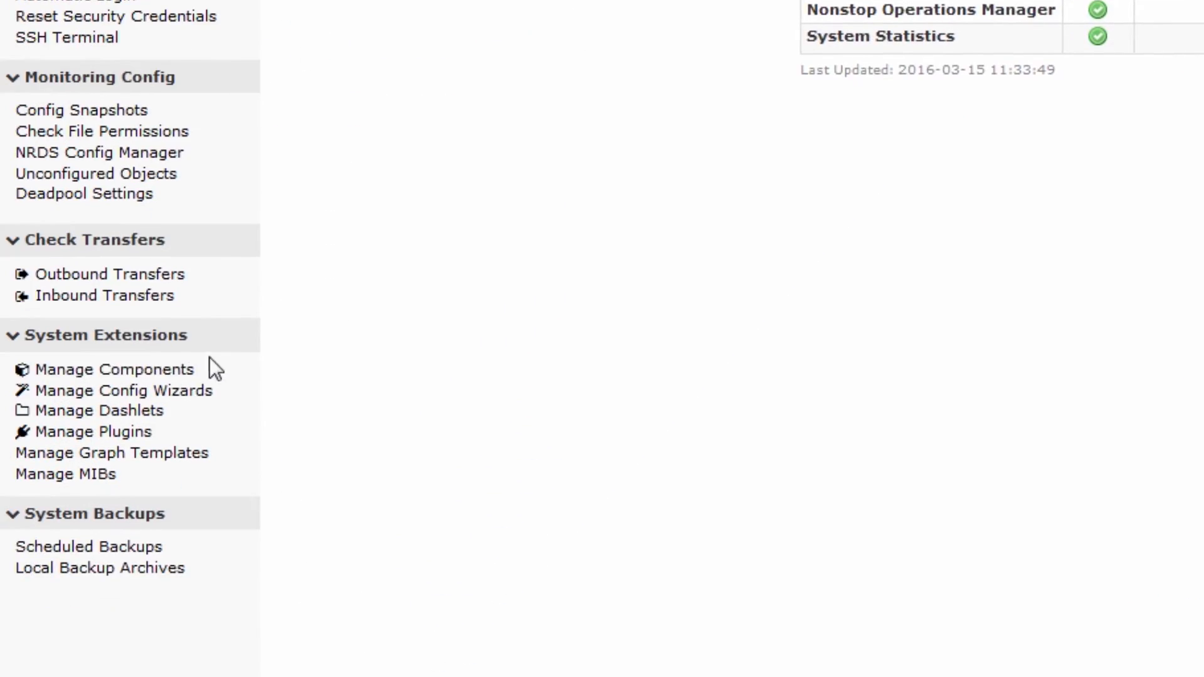
click(109, 370)
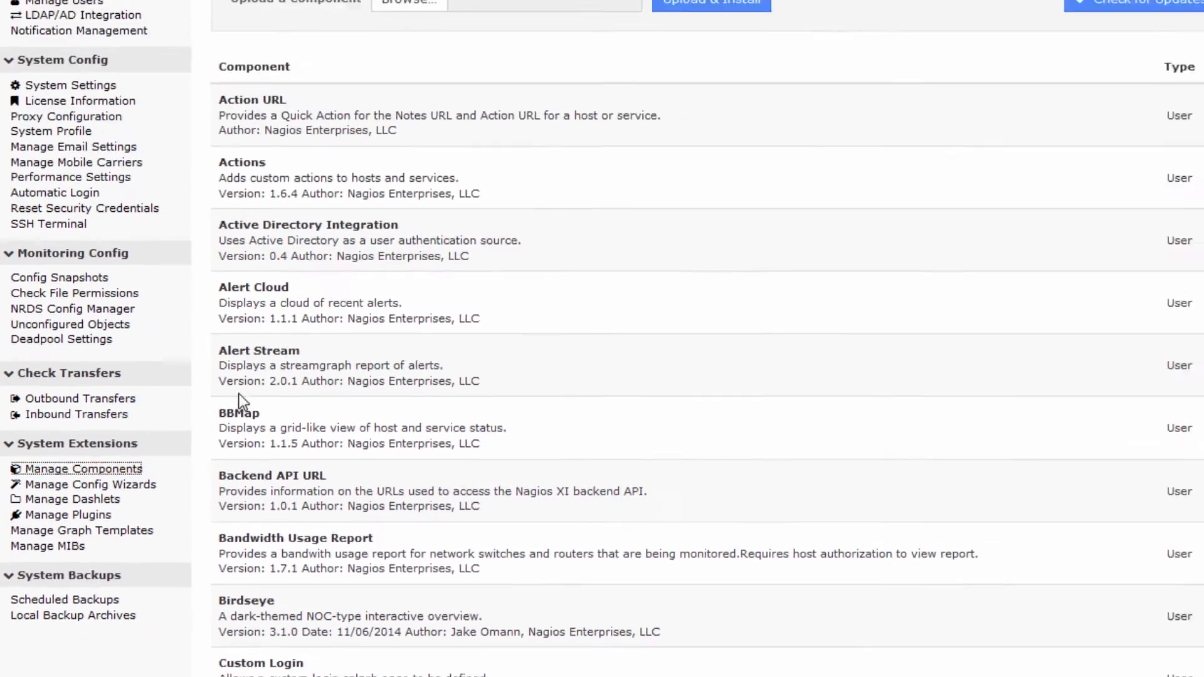
click(409, 5)
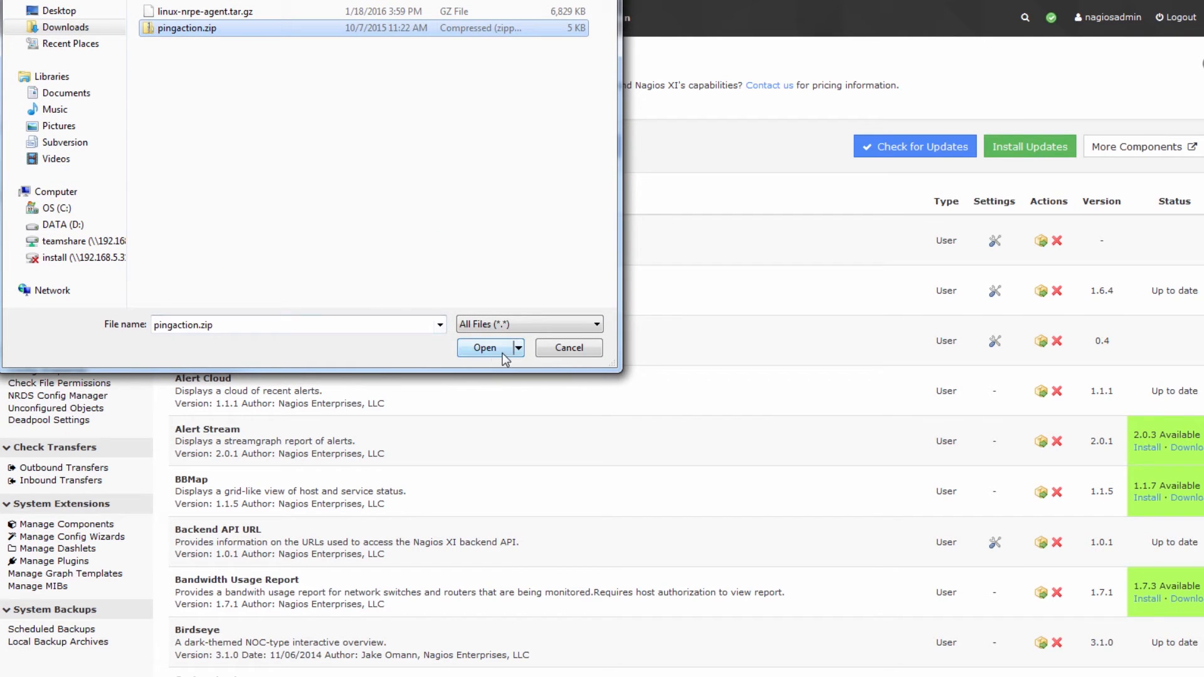
click(485, 348)
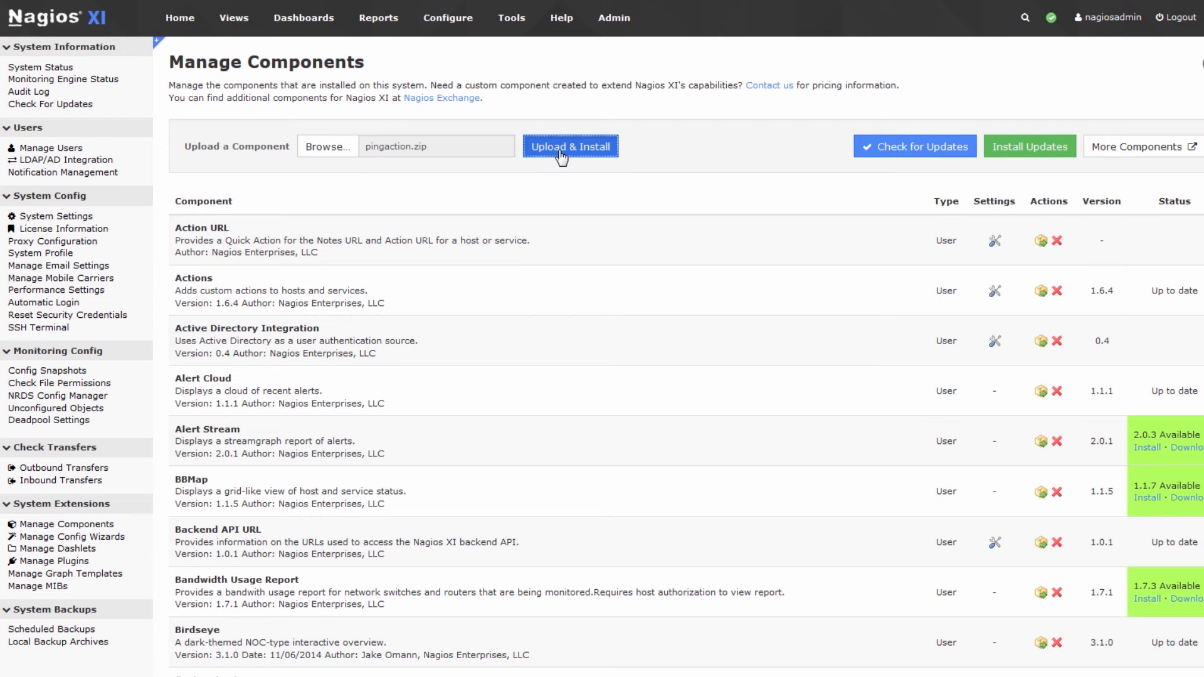
- Upload and install pingaction.zip, then find Ping Action 1.1.0 in the component list
click(570, 147)
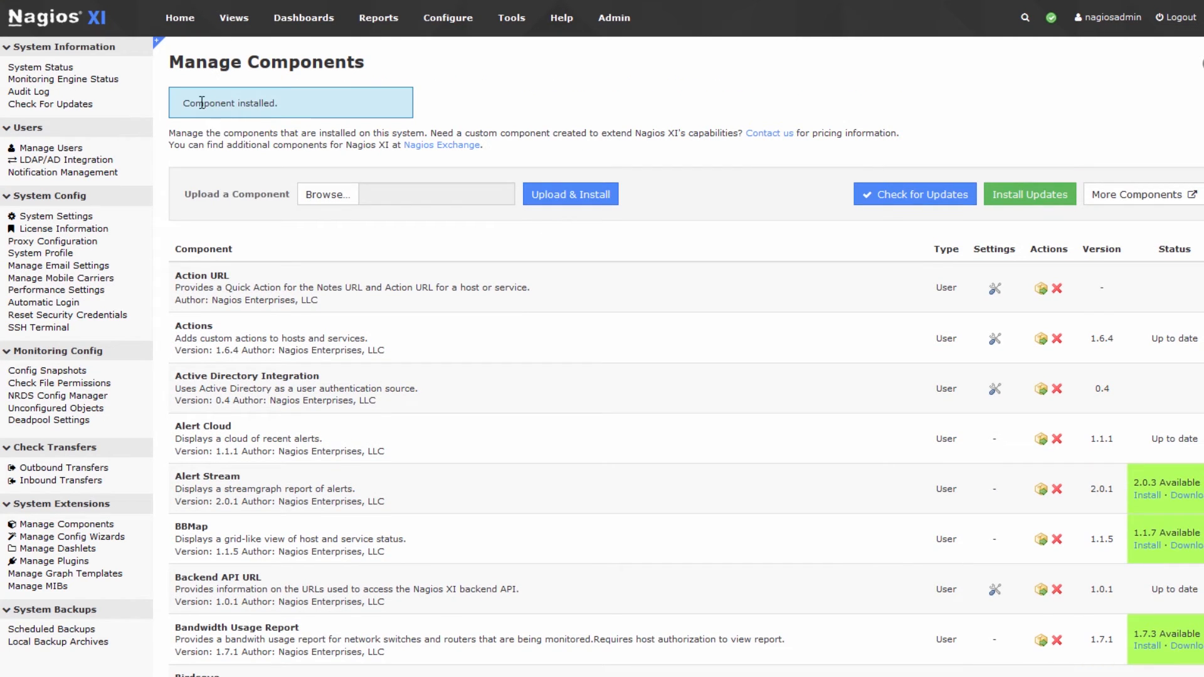
scroll(down, 3)
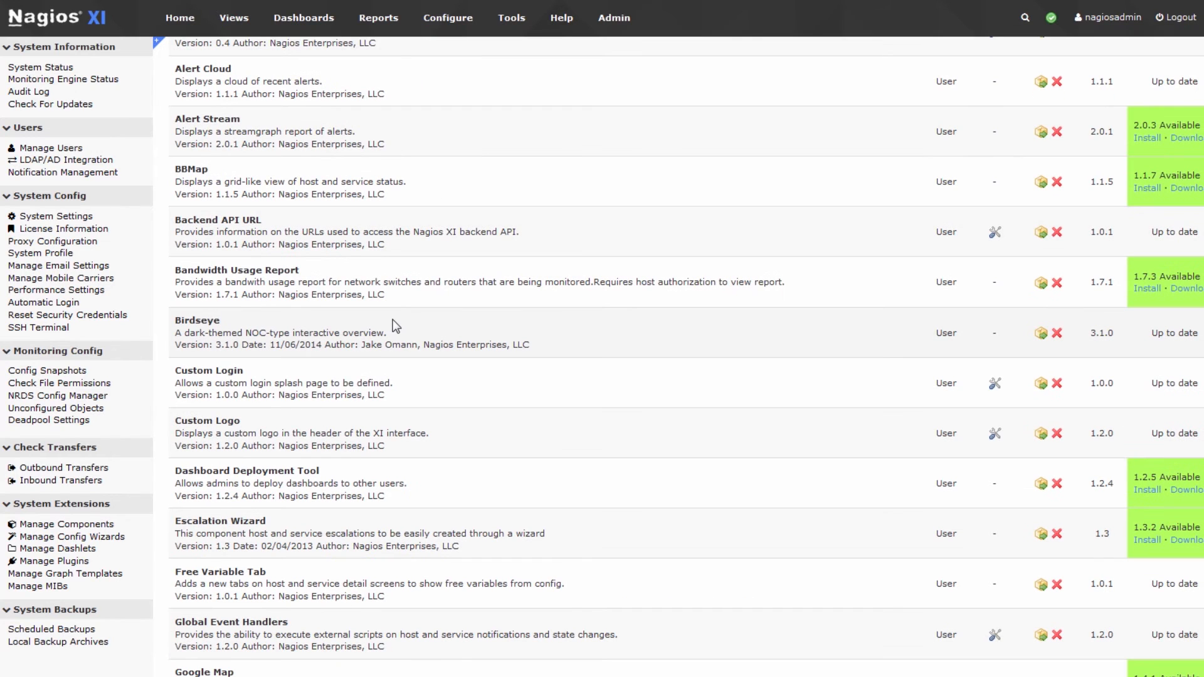
scroll(down, 3)
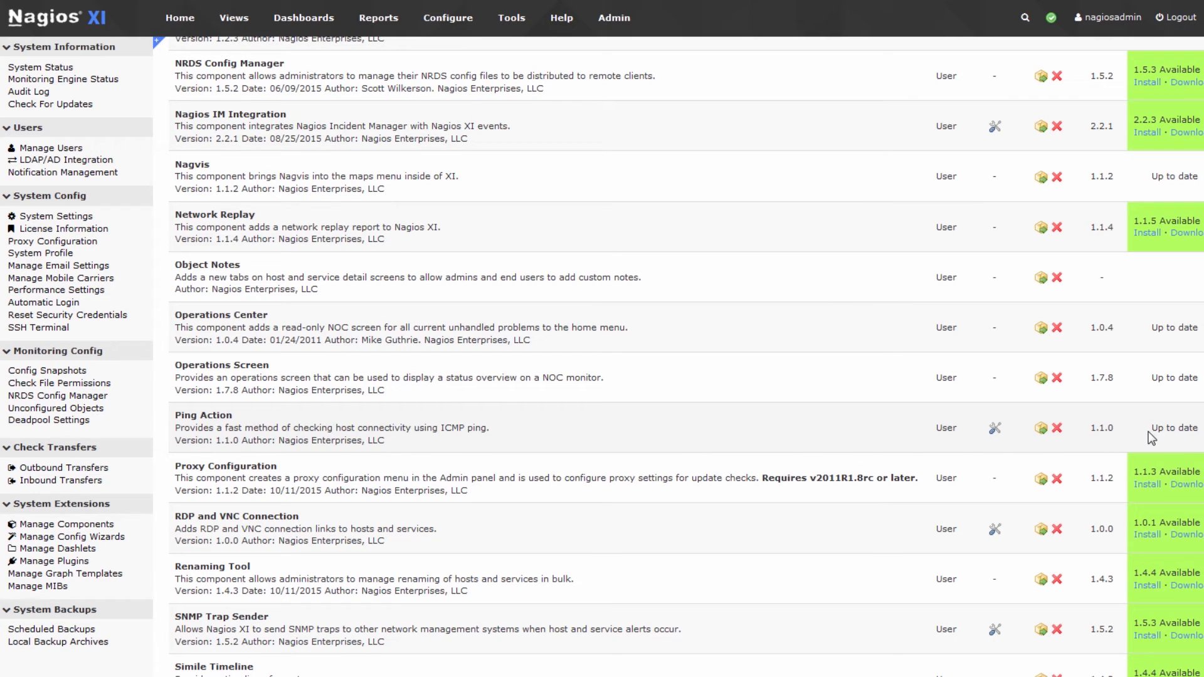
mouse_move(983, 448)
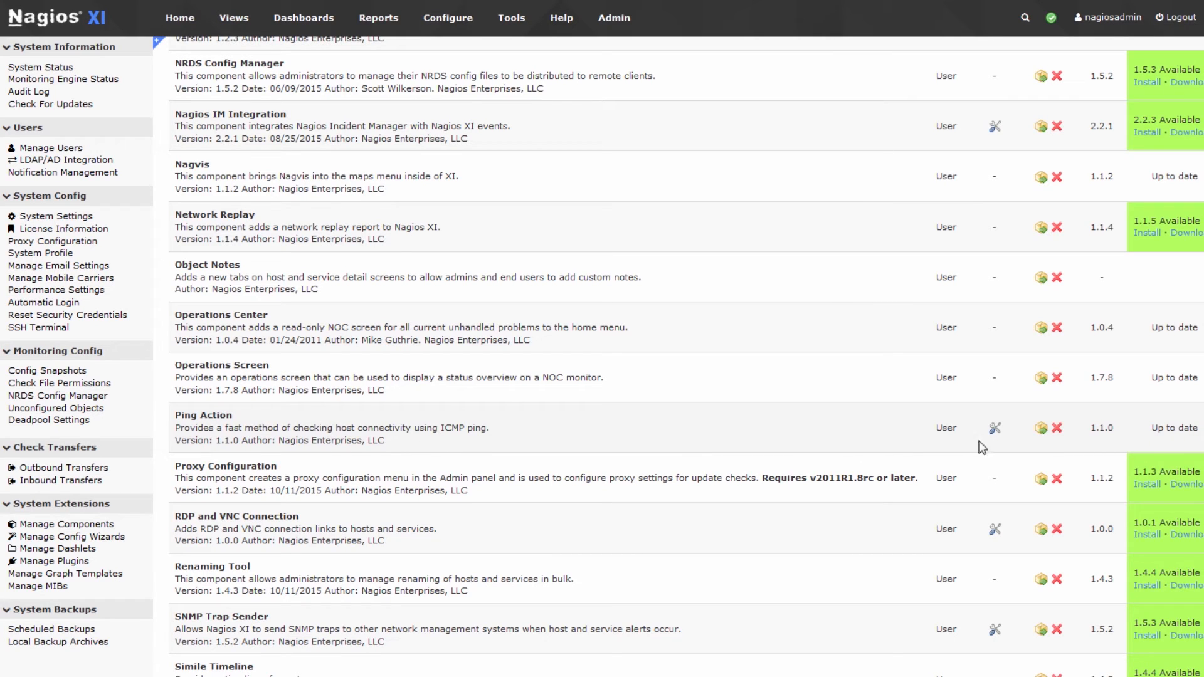
- Open the Ping Action settings page from its row's wrench icon
click(994, 428)
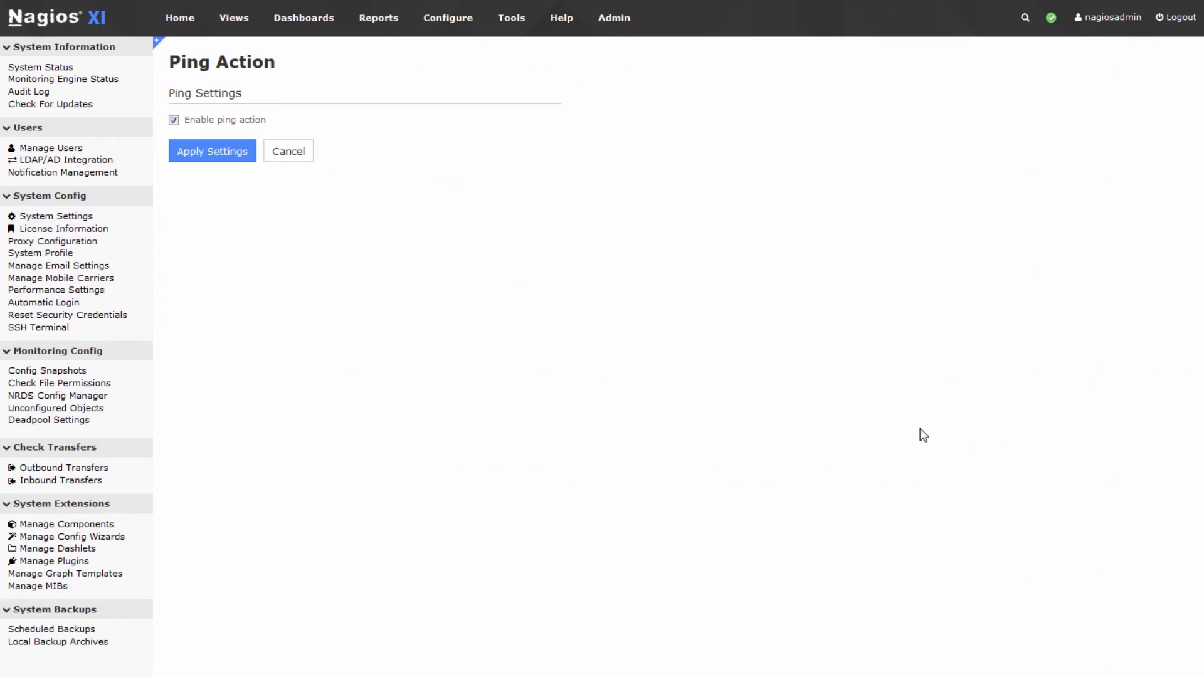
mouse_move(221, 154)
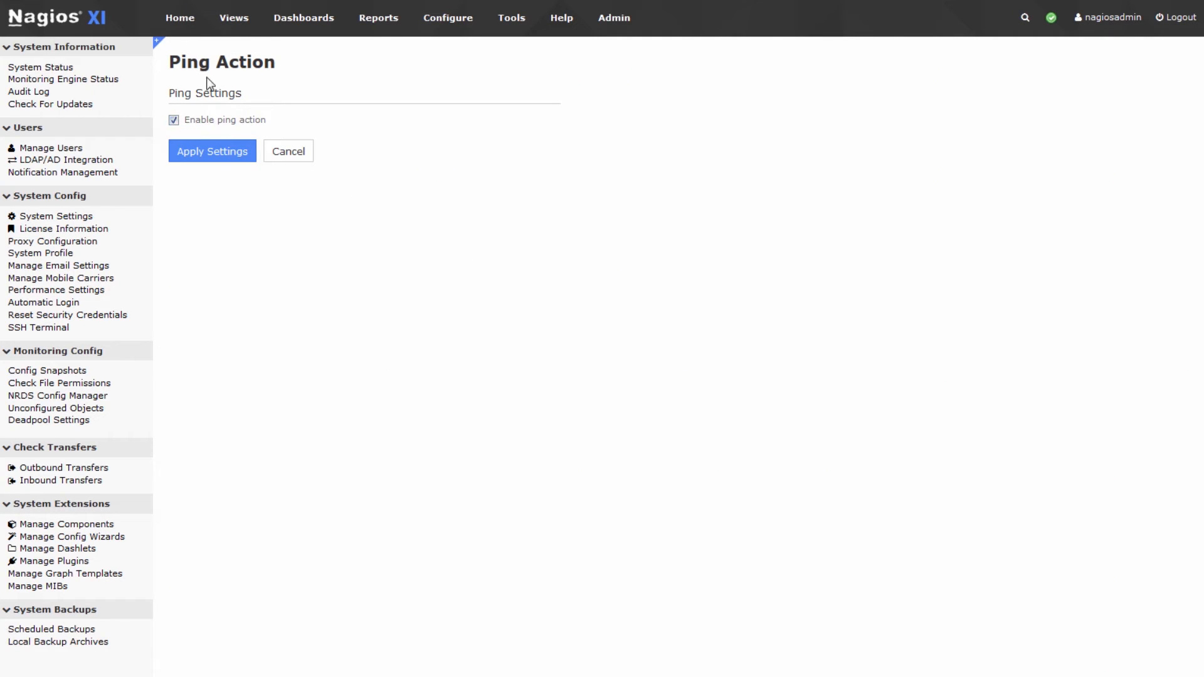
mouse_move(180, 23)
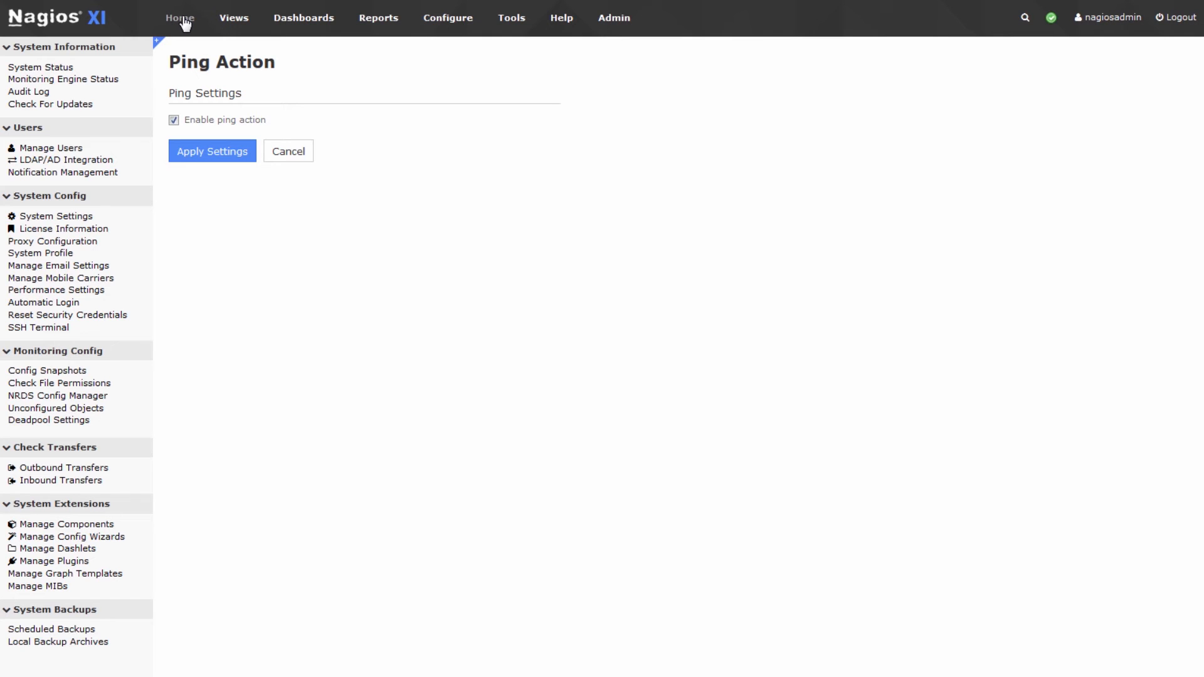
- From Home, go to Host Detail and open host 192.168.5.33
click(180, 18)
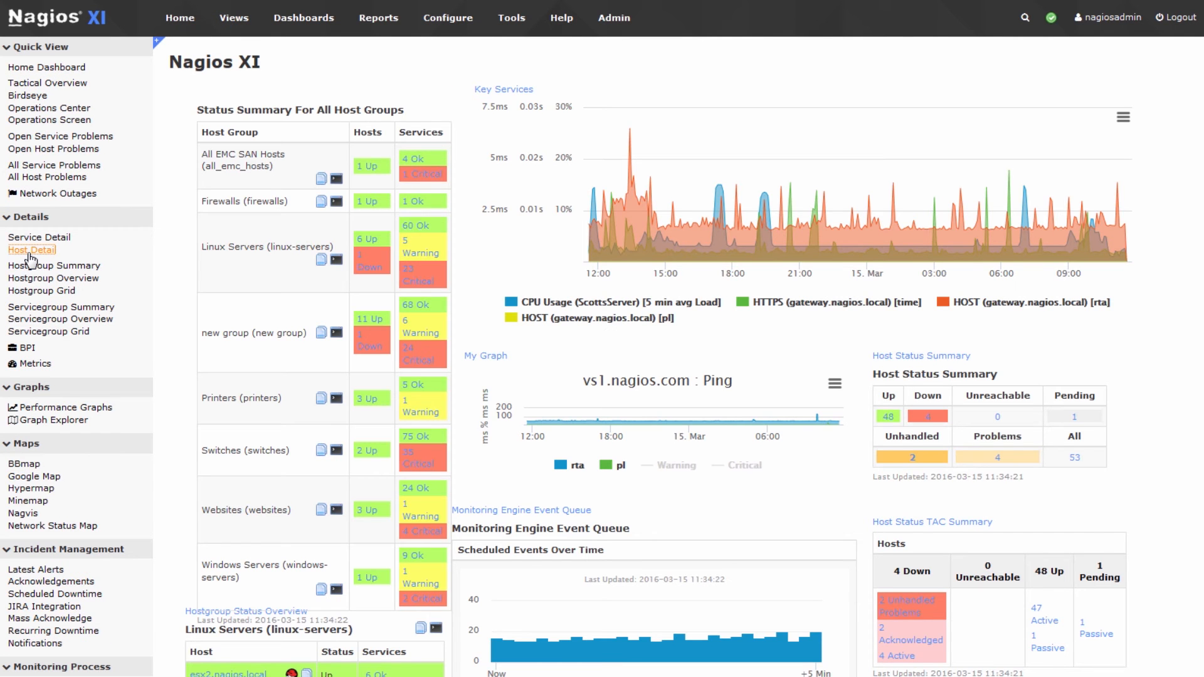
click(31, 250)
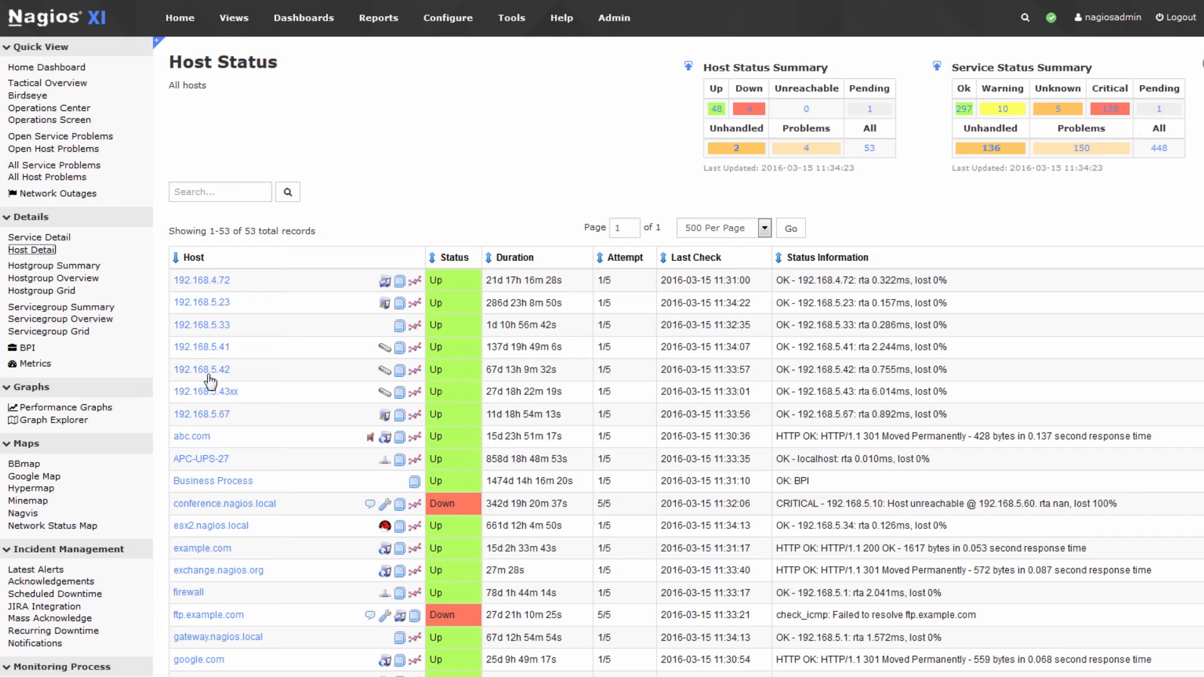
click(201, 325)
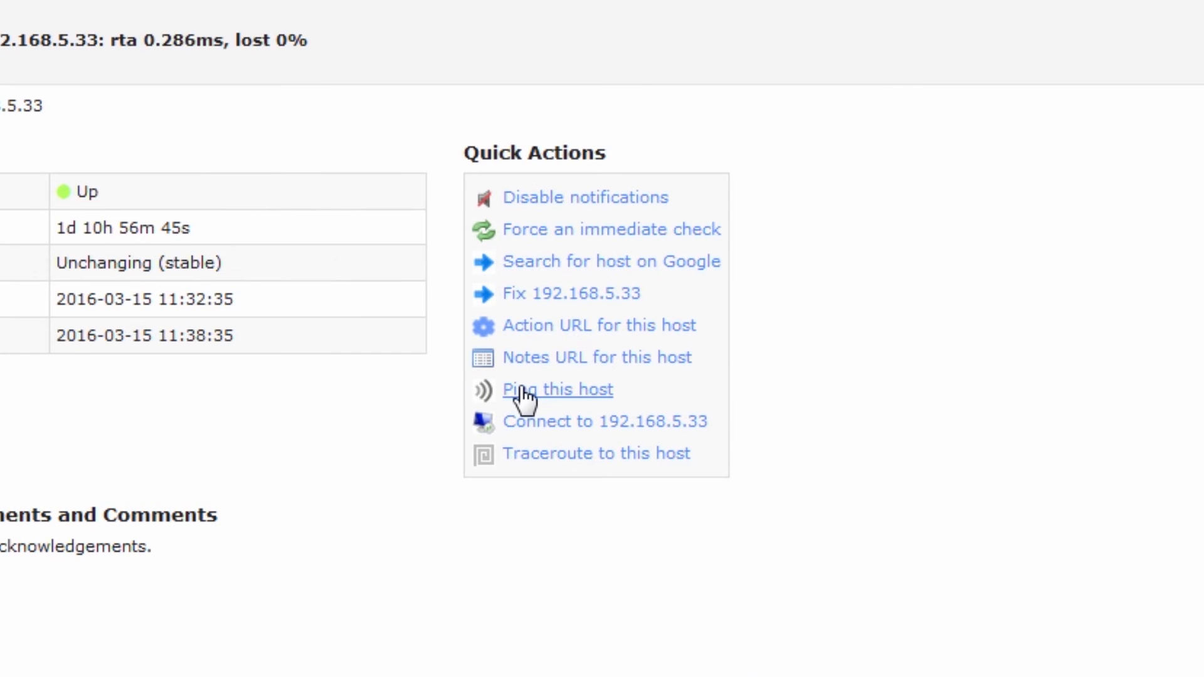
mouse_move(547, 414)
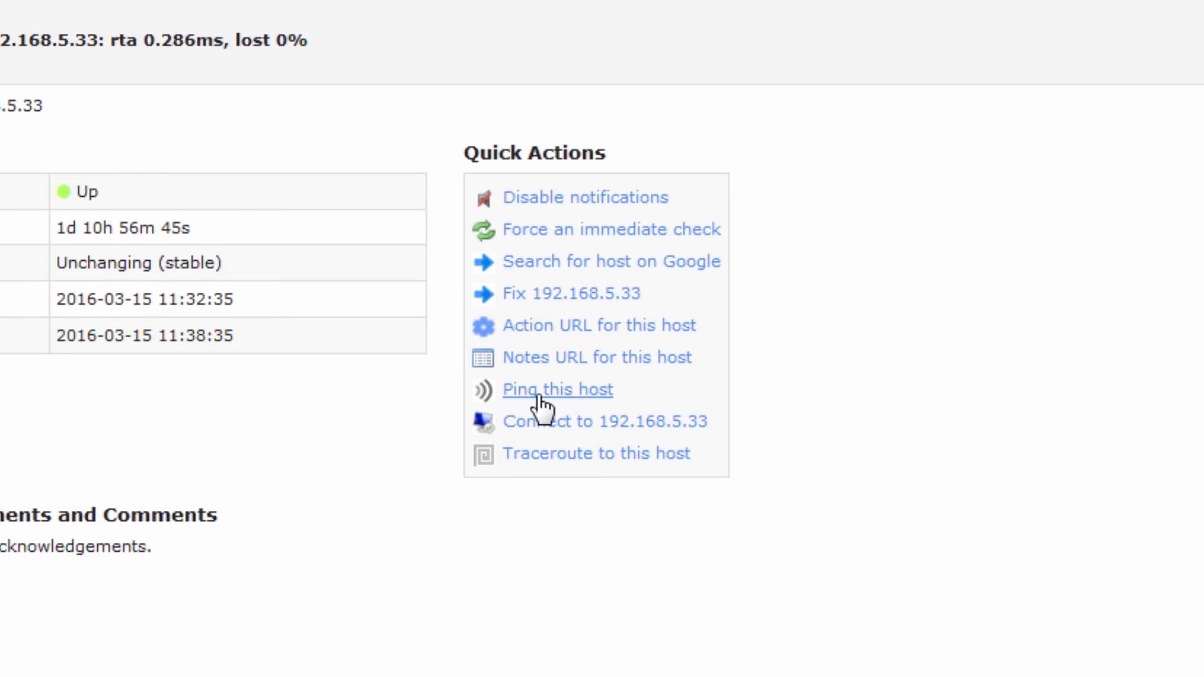
- Run 'Ping this host' on 192.168.5.33, showing 5 packets received and 0% loss
click(556, 390)
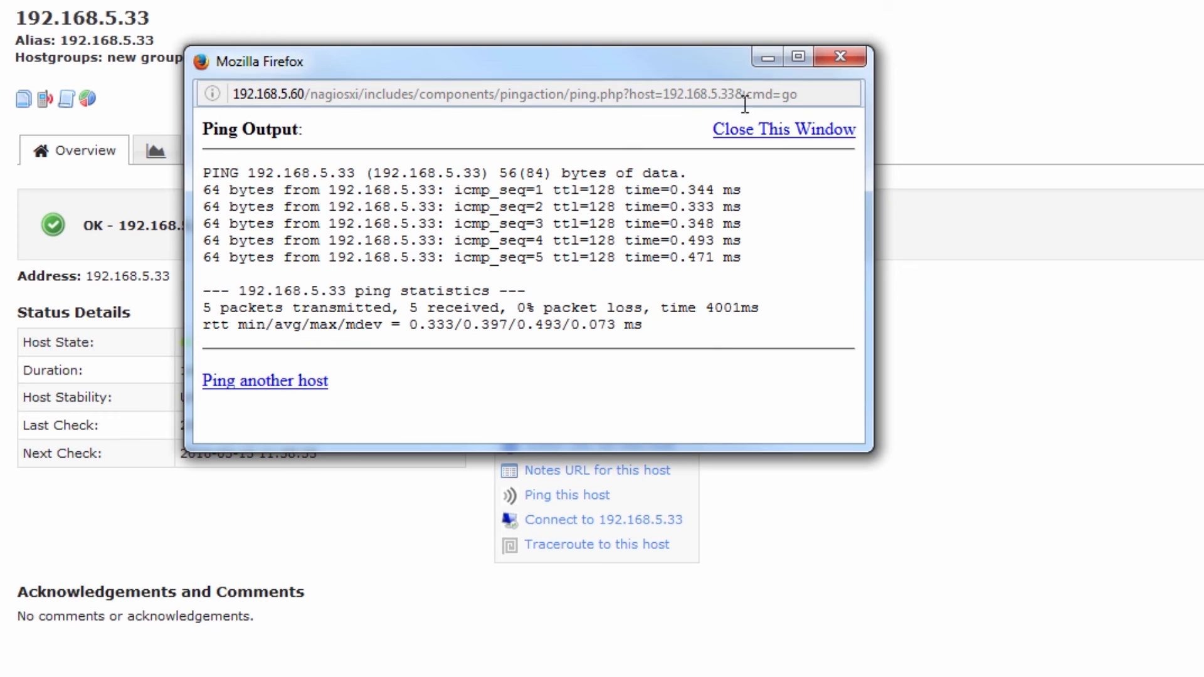
mouse_move(767, 182)
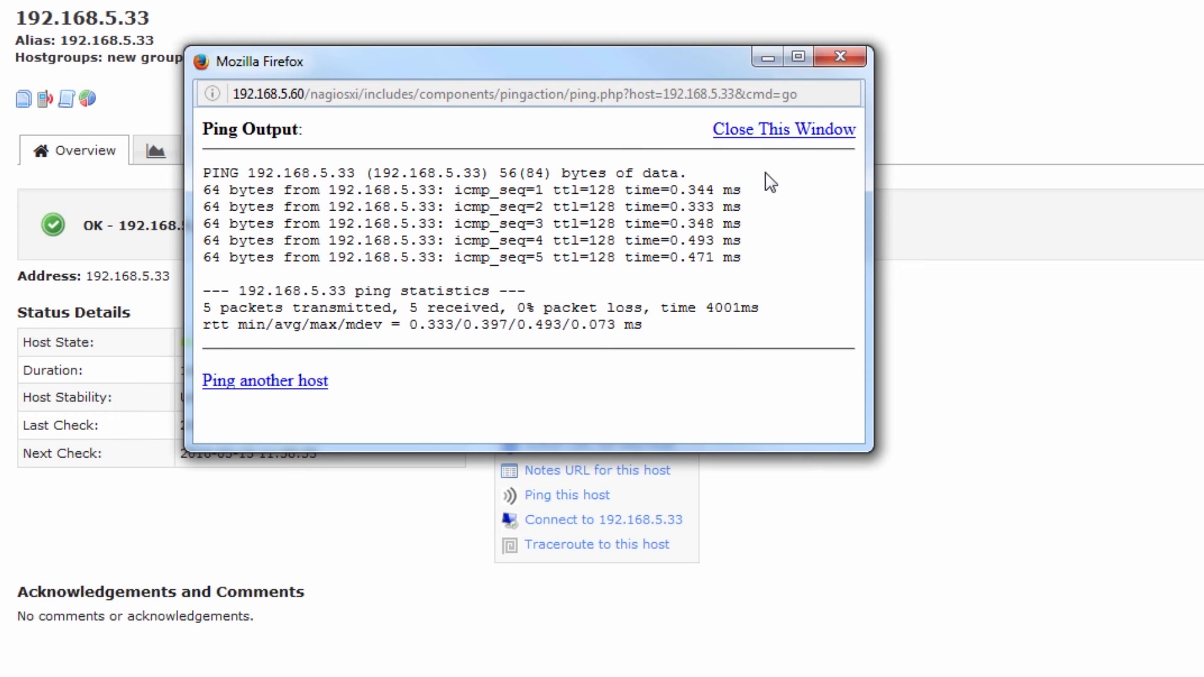
mouse_move(813, 160)
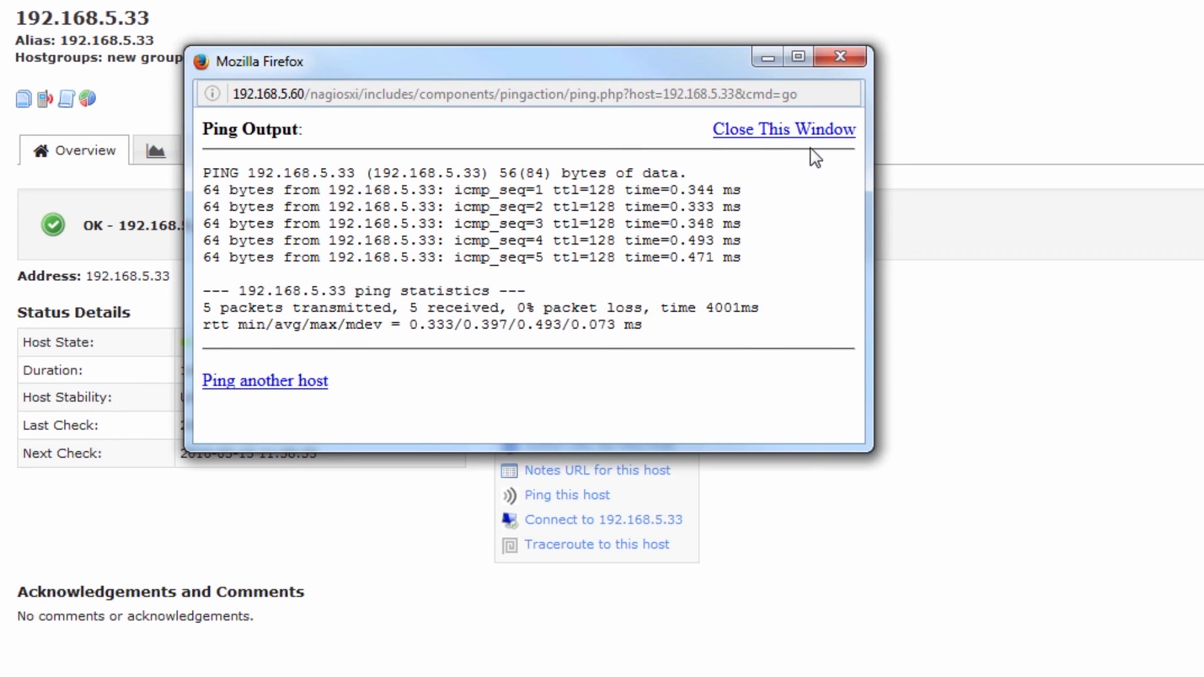